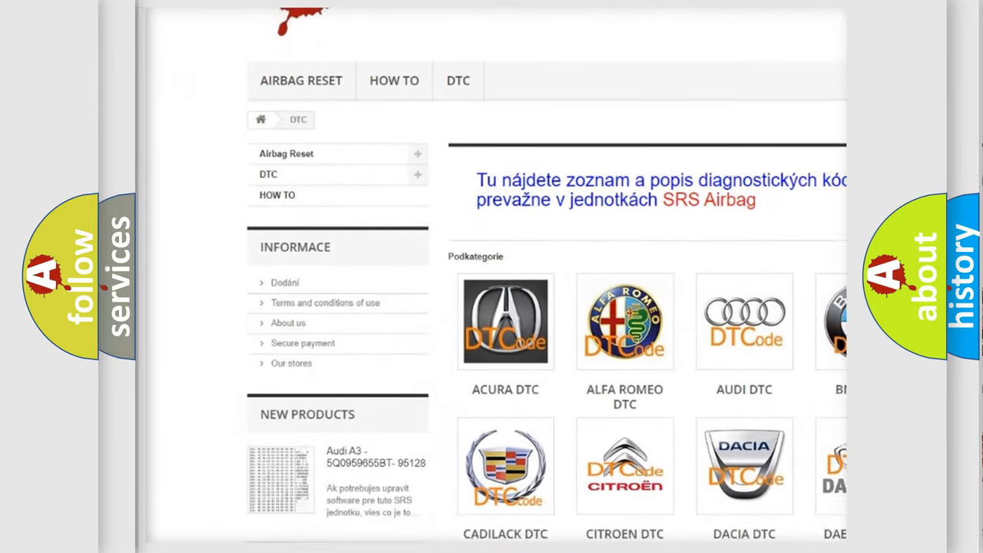
scroll("down", 3)
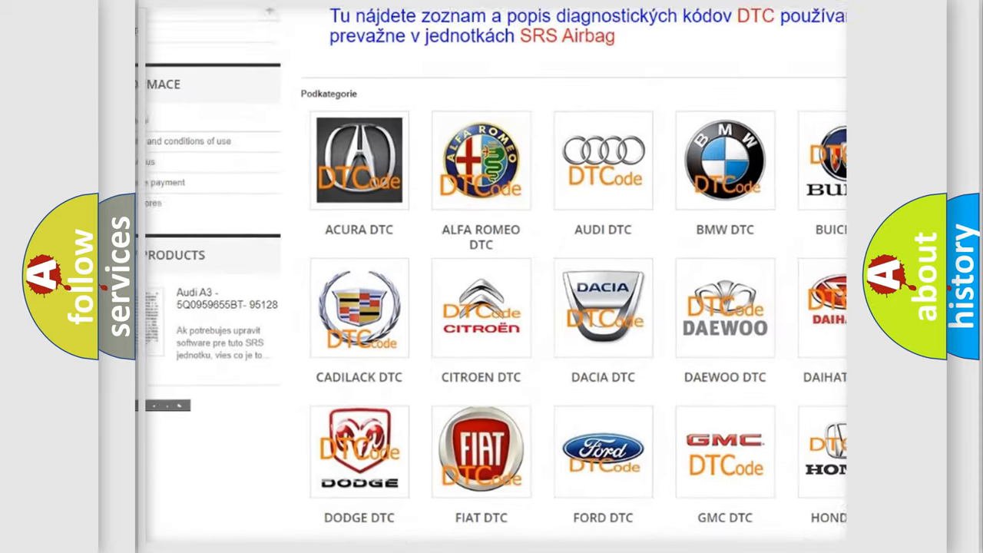
scroll("down", 3)
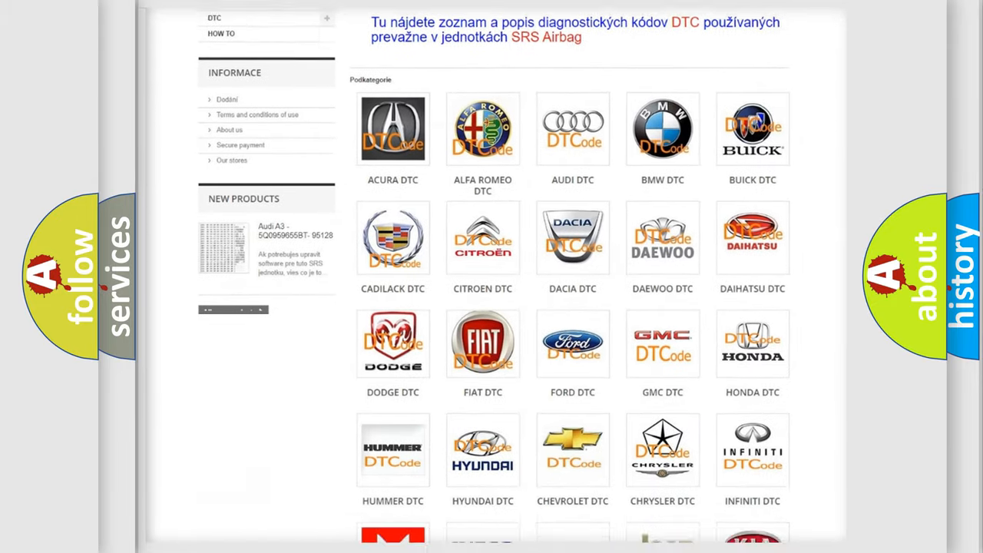
scroll("down", 3)
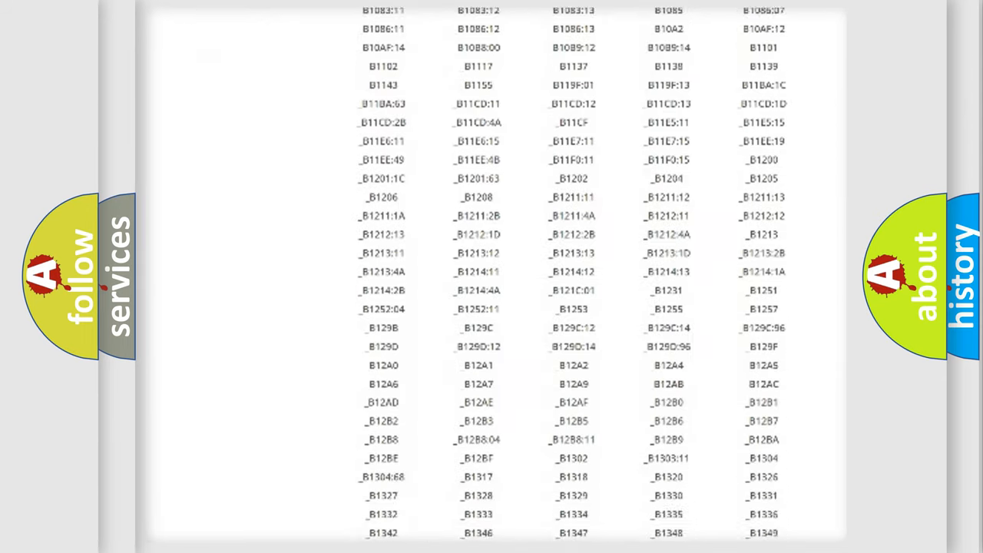
scroll("down", 3)
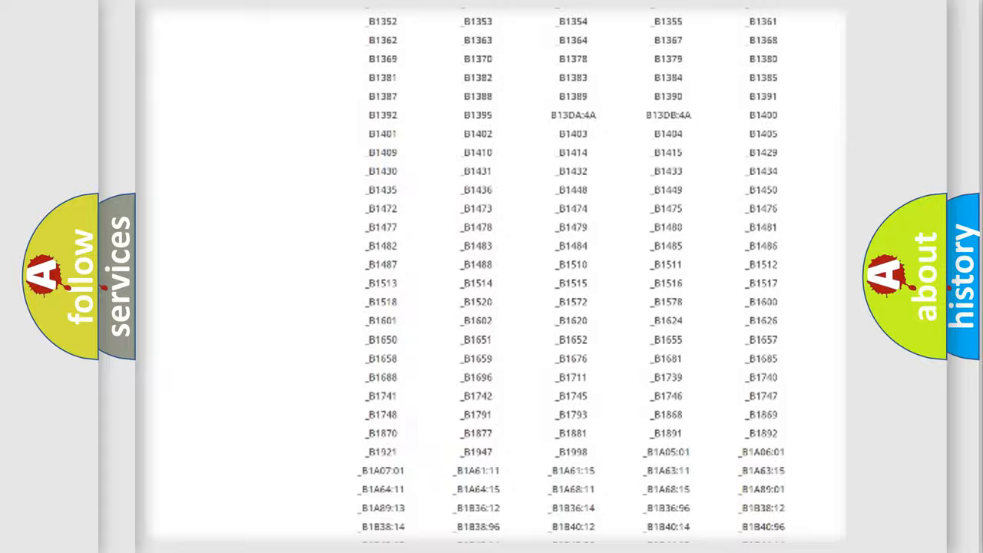